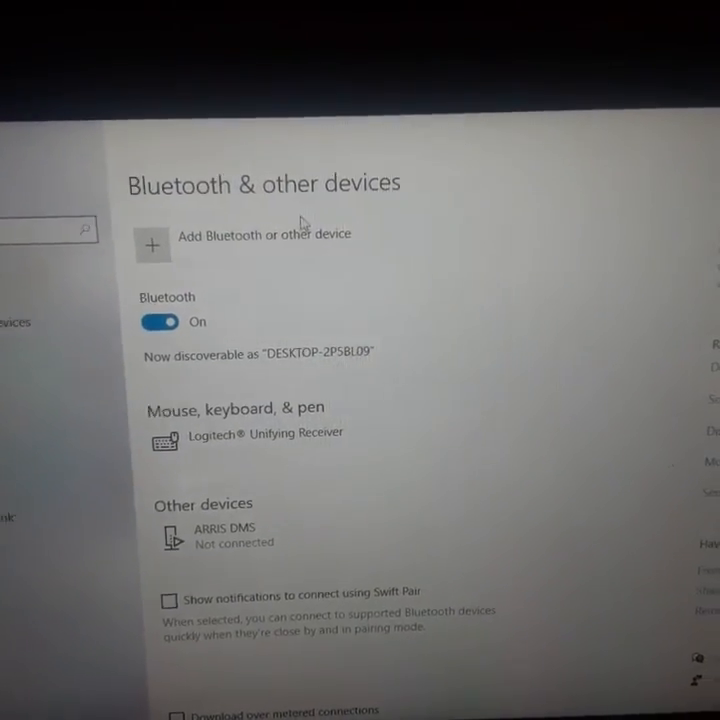
# - Open Steam Big Picture Settings listing Personal, Controller, Display, Audio, Features and System
pyautogui.click(152, 244)
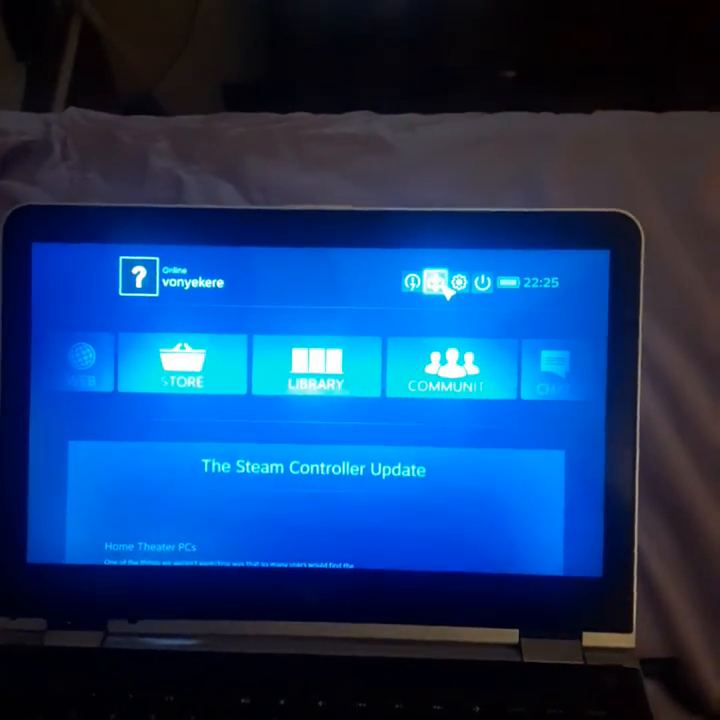
pyautogui.click(456, 280)
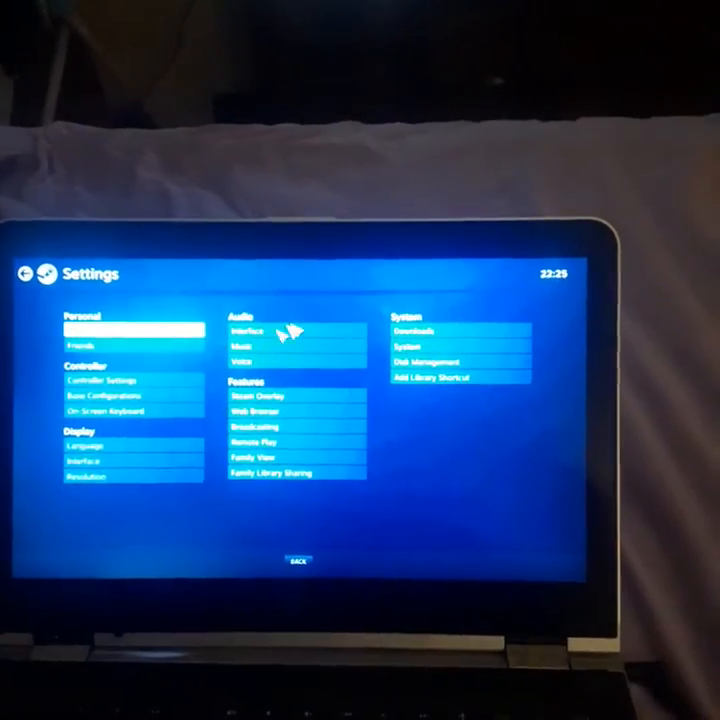